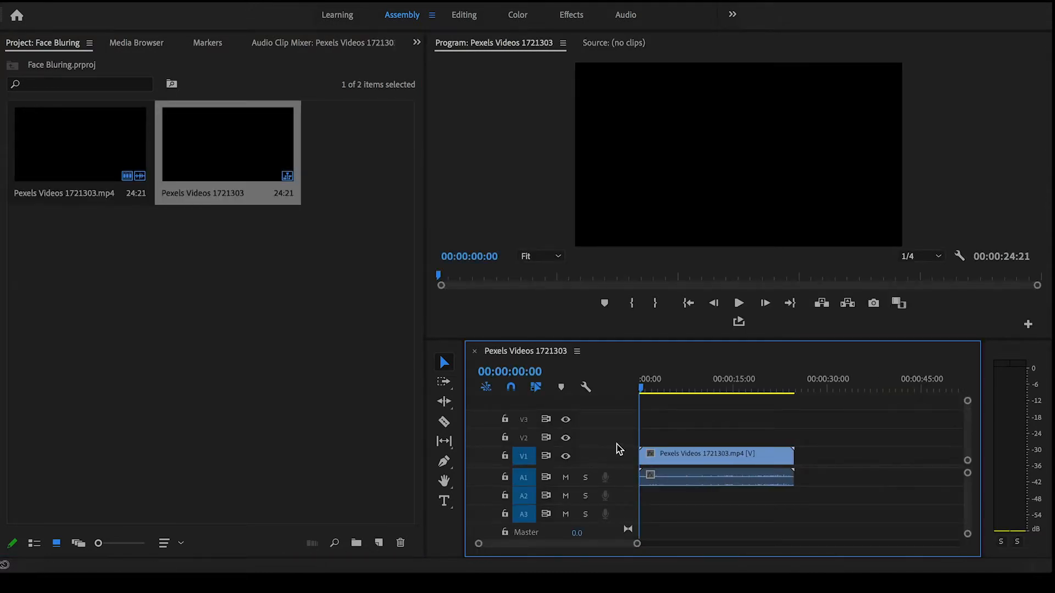
# Step: Play the street clip and pause at 00:00:05:23 with two faces visible
pyautogui.click(738, 303)
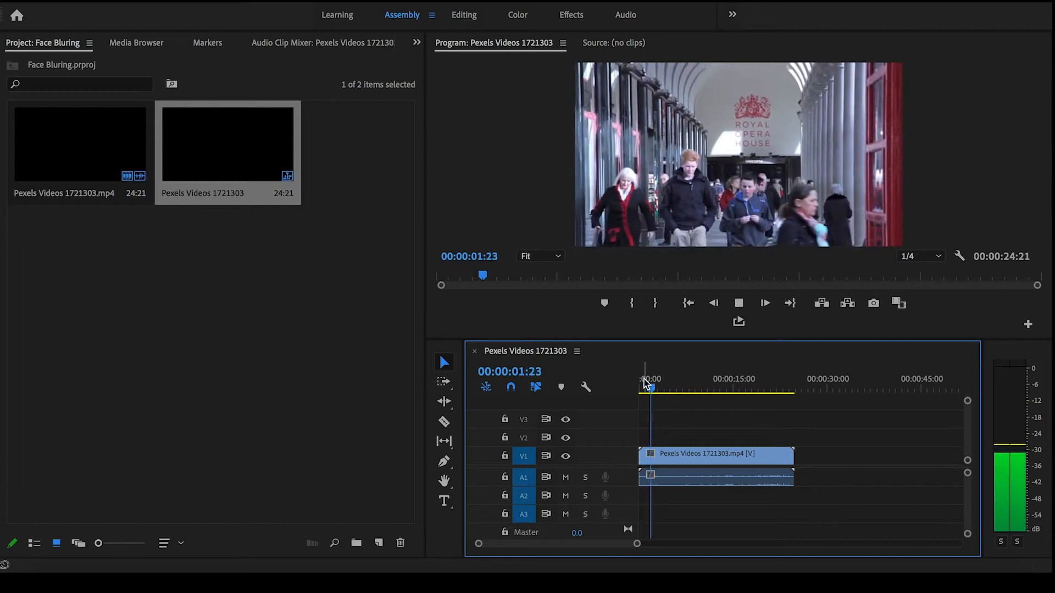
pyautogui.click(664, 389)
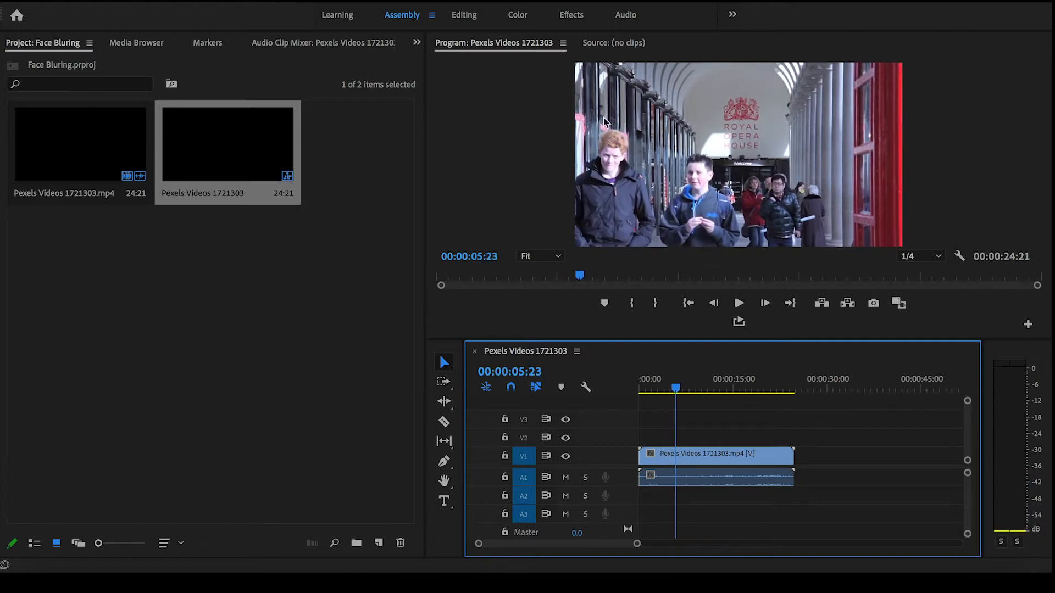
pyautogui.moveTo(631, 174)
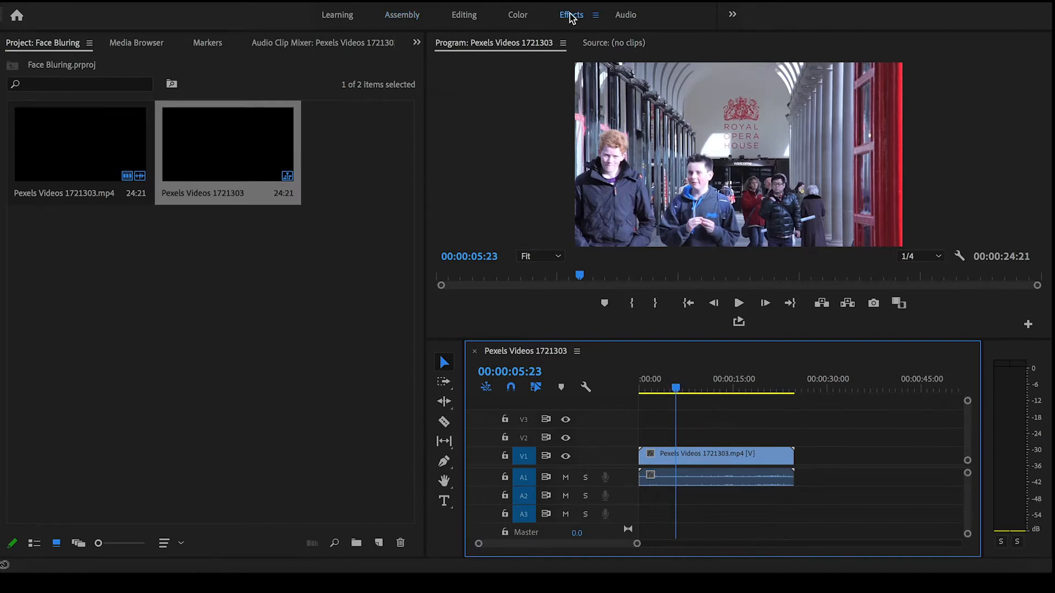
# Step: In the Effects workspace, search 'blur' to find Gaussian Blur for the clip
pyautogui.click(571, 14)
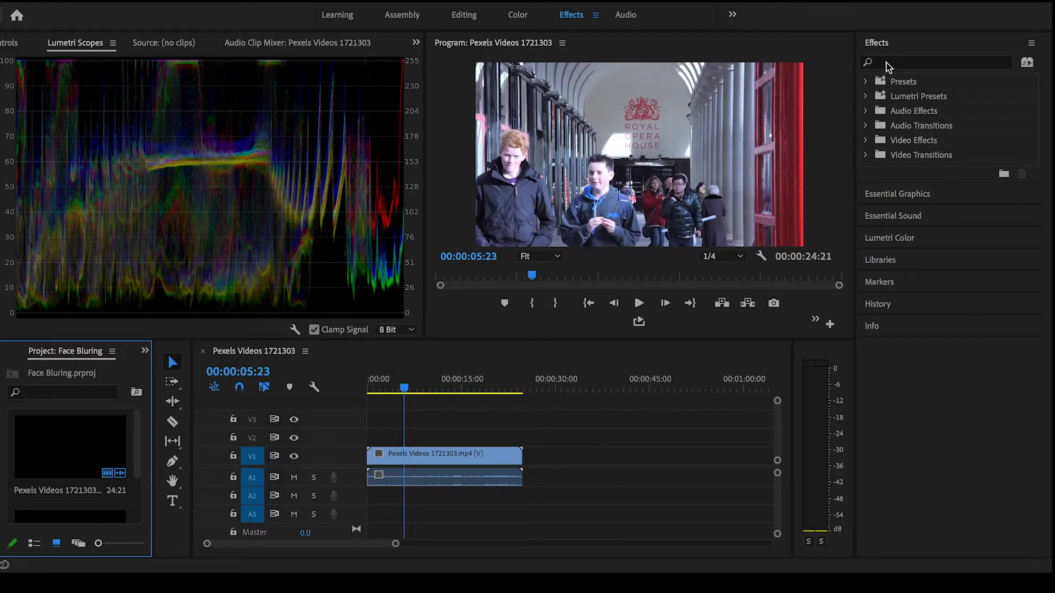
pyautogui.click(935, 61)
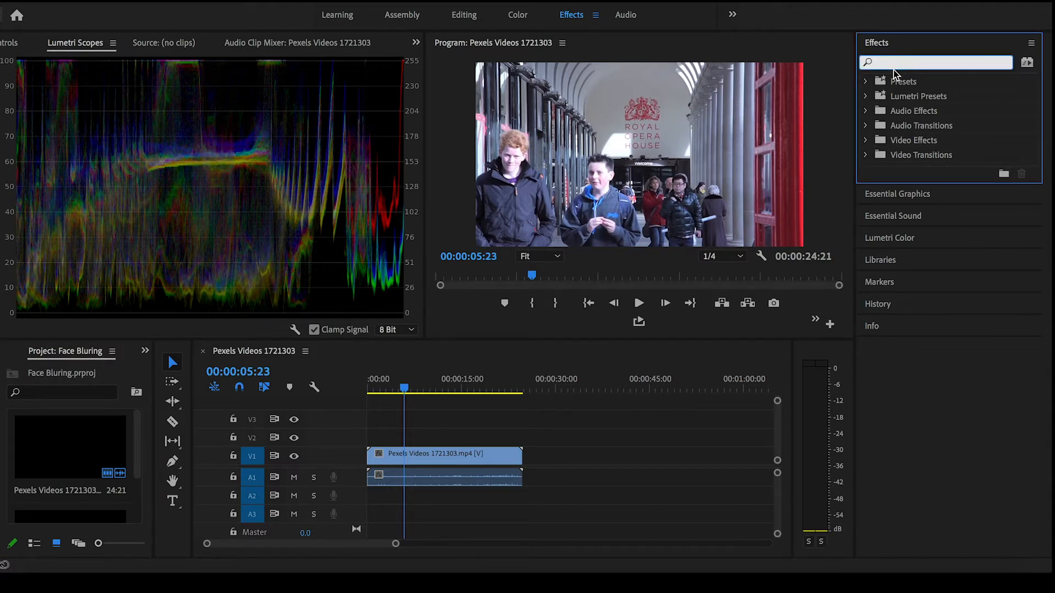
pyautogui.write('blur')
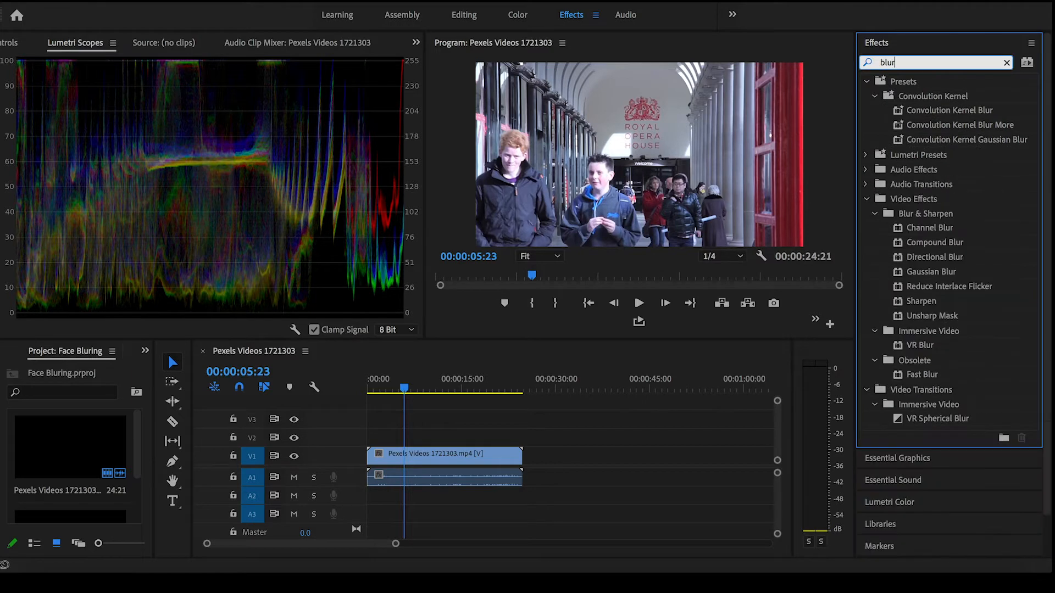
pyautogui.moveTo(958, 282)
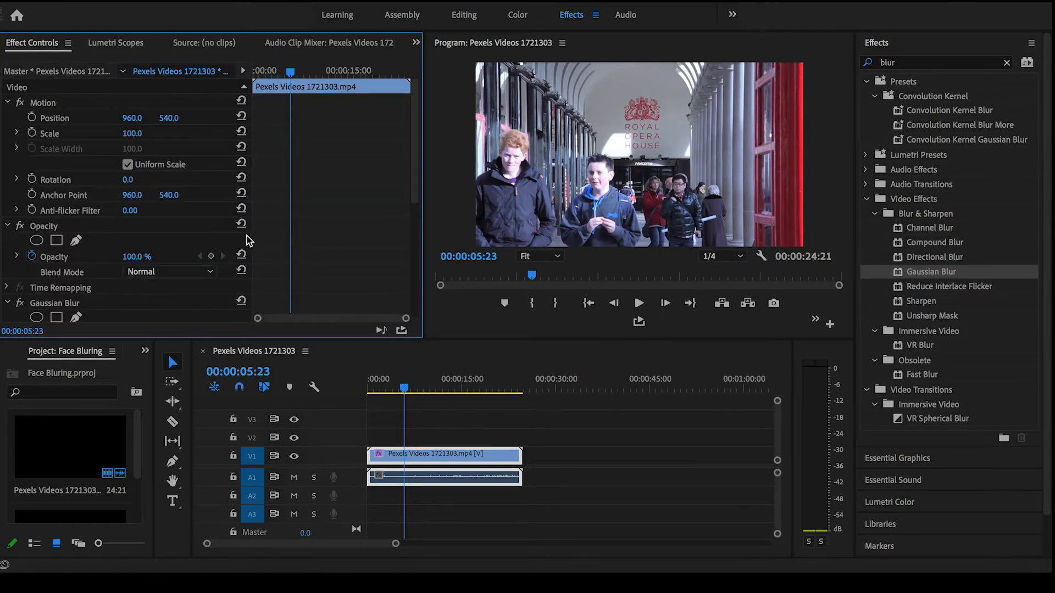
pyautogui.moveTo(283, 203)
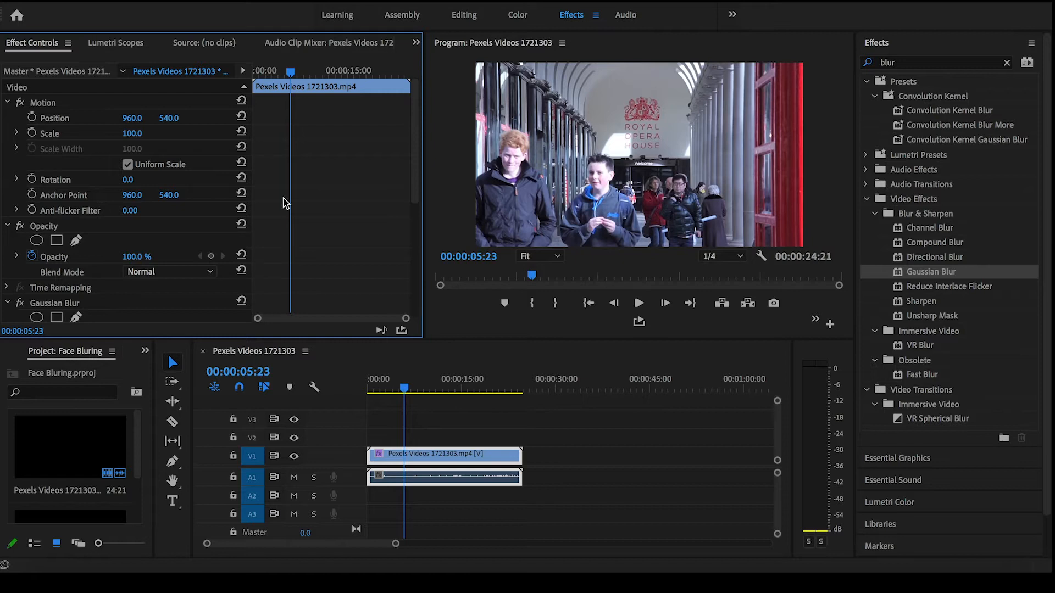
# Step: Scroll Effect Controls to reach Gaussian Blur's pen mask tool for the man's face
pyautogui.scroll(-3)
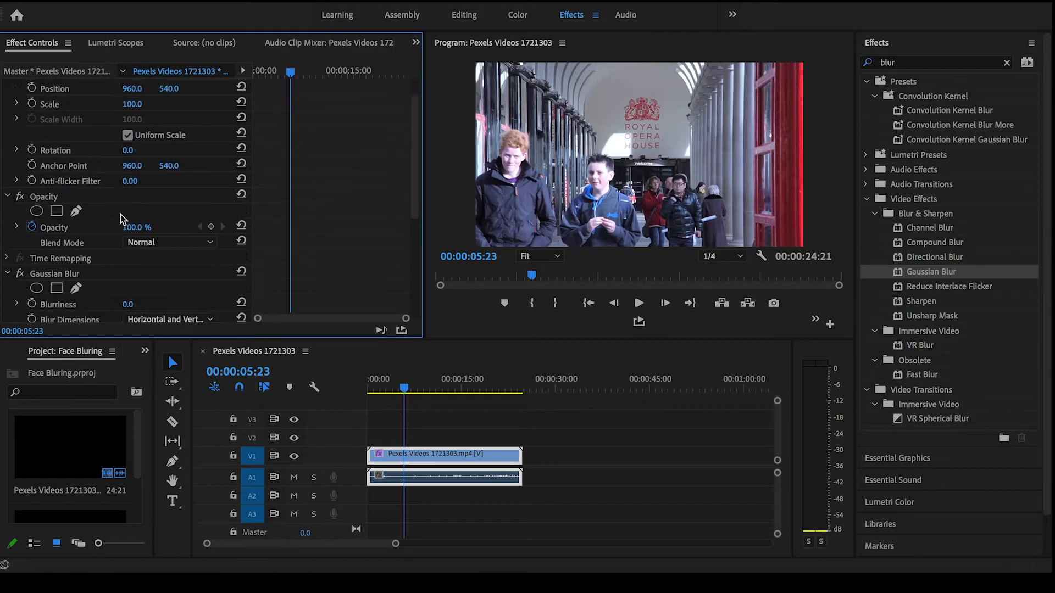
pyautogui.scroll(-3)
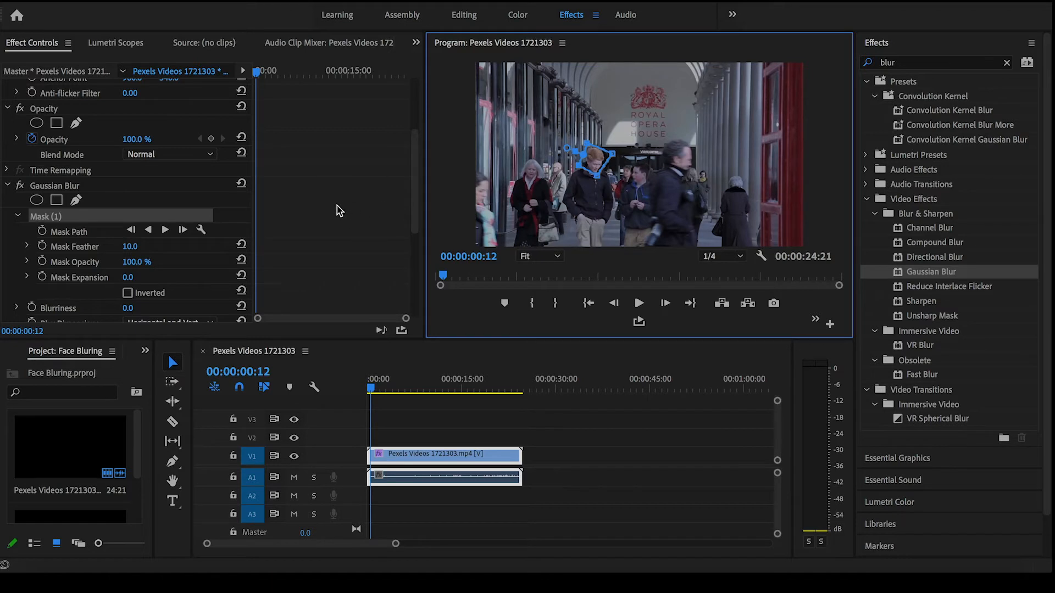
pyautogui.moveTo(294, 213)
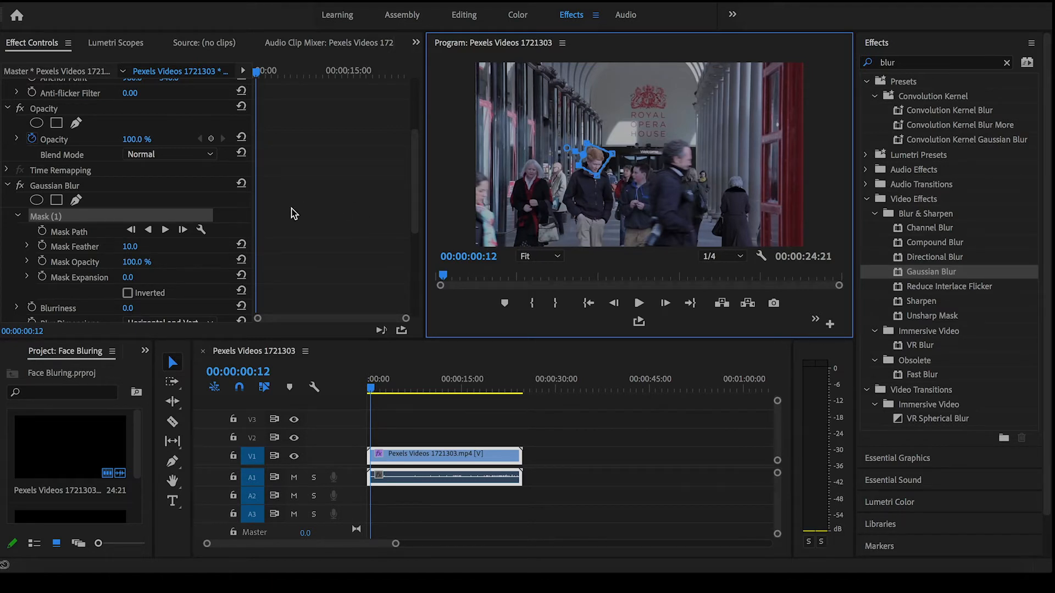
pyautogui.moveTo(166, 231)
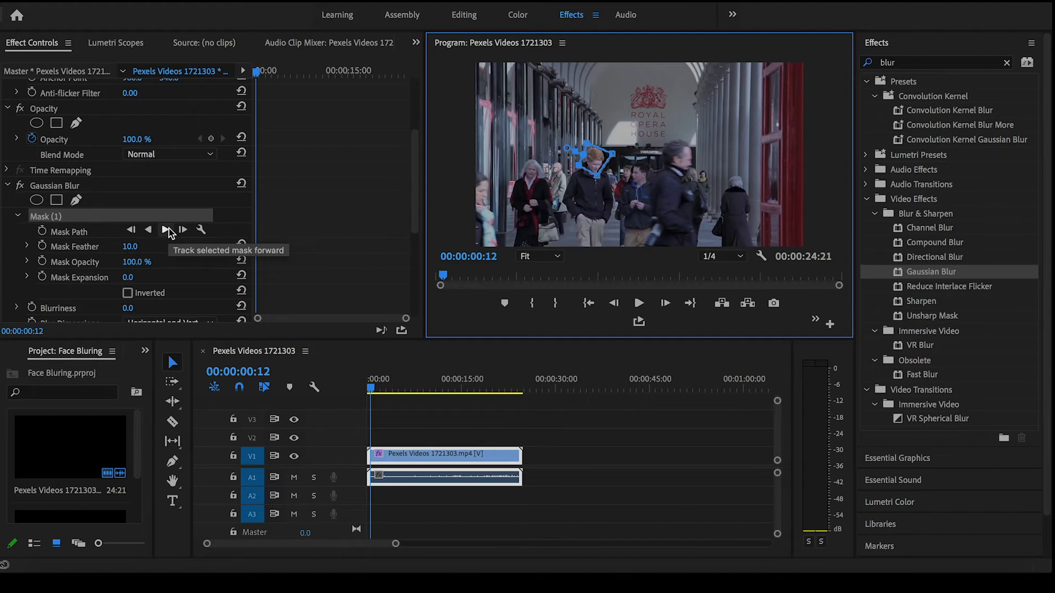
# Step: Track Mask (1) forward so it follows the man's face through the clip
pyautogui.click(165, 230)
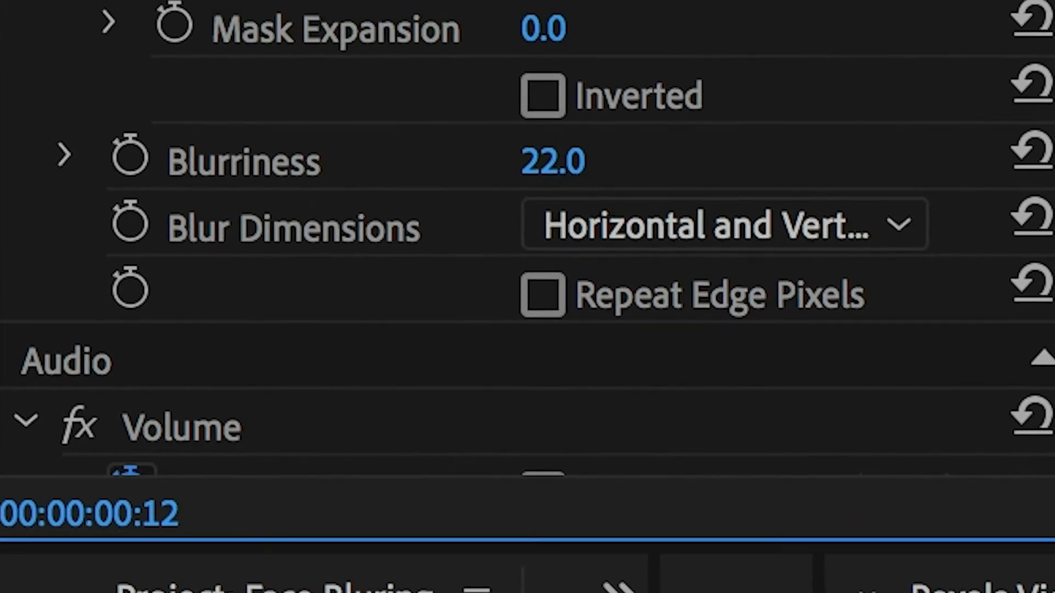
# Step: Raise Blurriness to 63 and set Mask Feather around 40–42 to soften the edge
pyautogui.scroll(3)
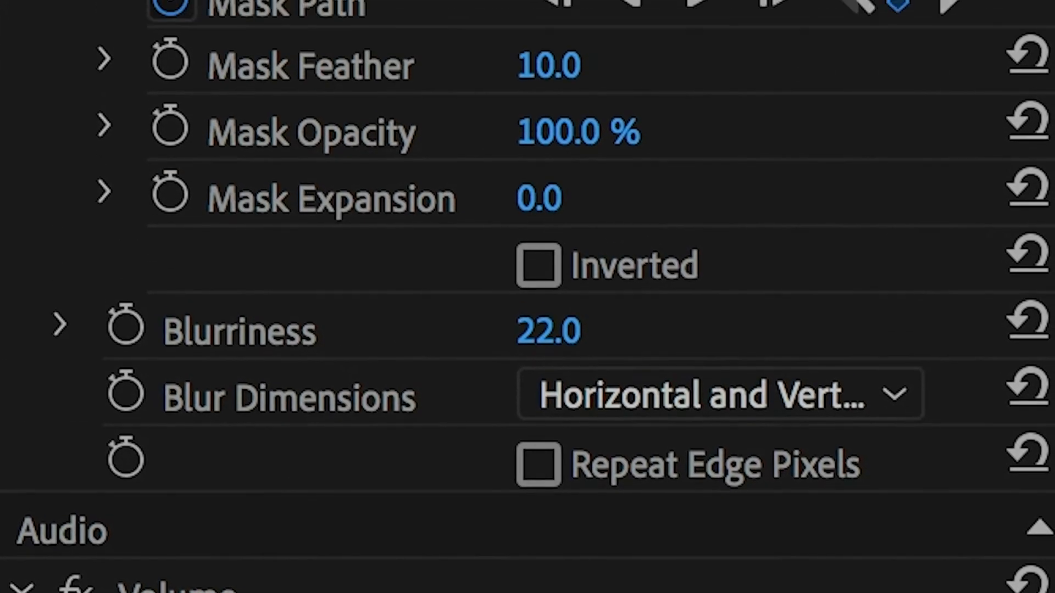
pyautogui.scroll(3)
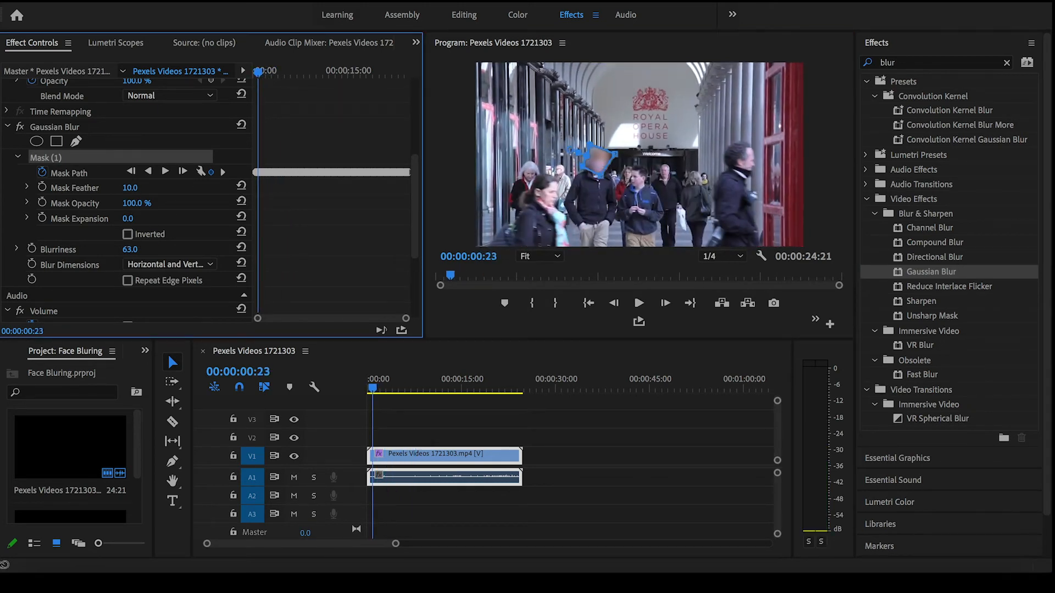
pyautogui.write('40.0')
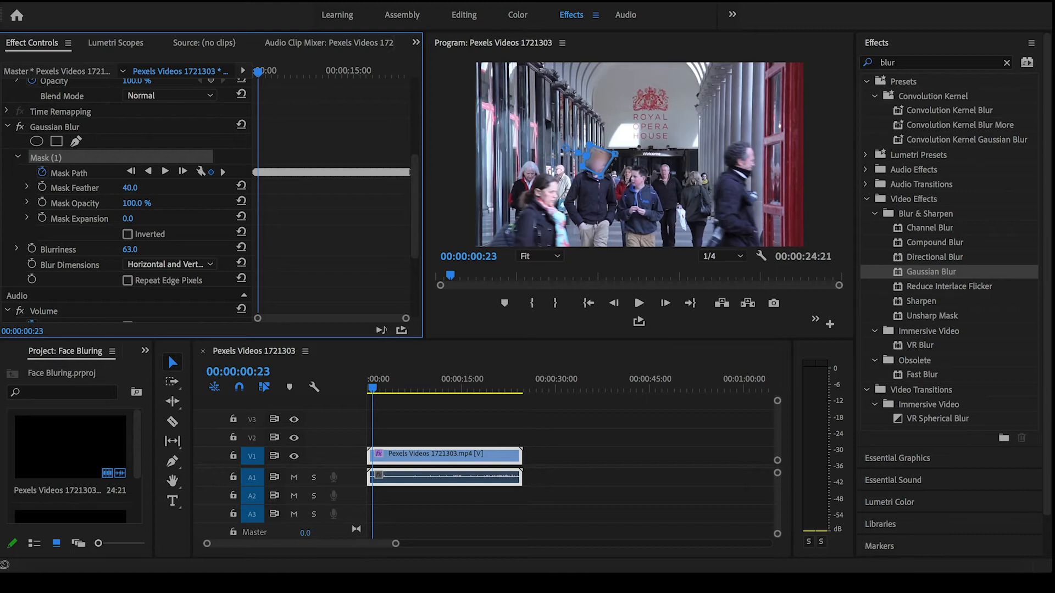
pyautogui.click(637, 304)
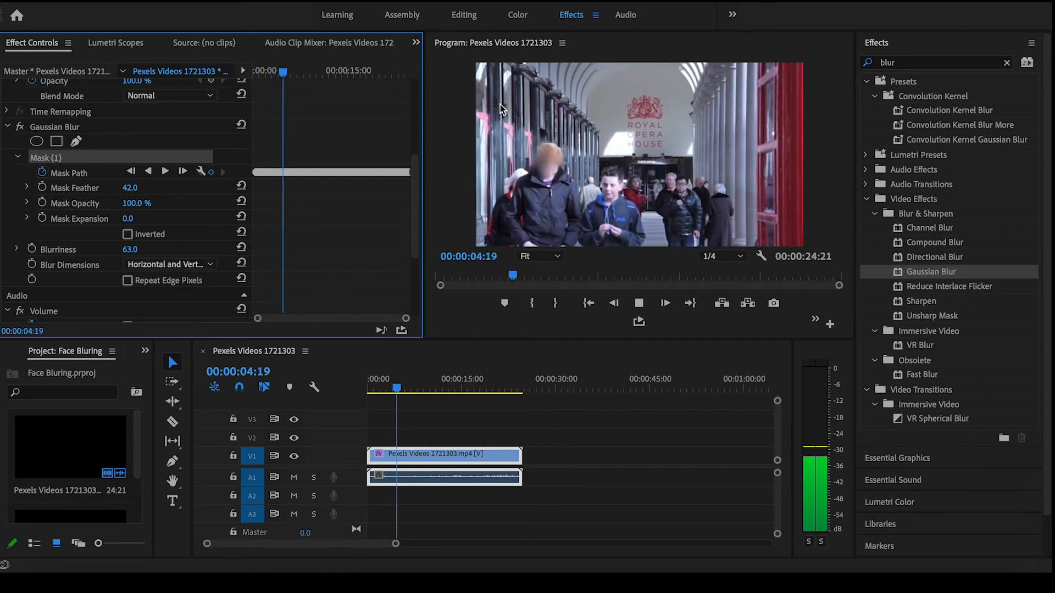
# Step: Pause at 00:00:04:20, realign Mask (1) on the man's face and track forward again
pyautogui.click(638, 303)
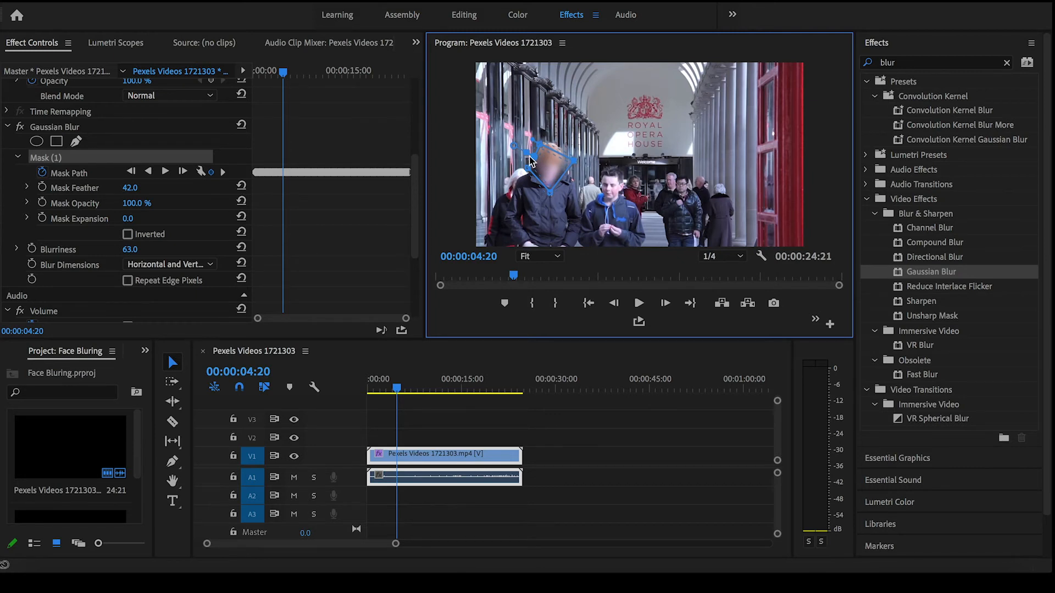
pyautogui.click(183, 172)
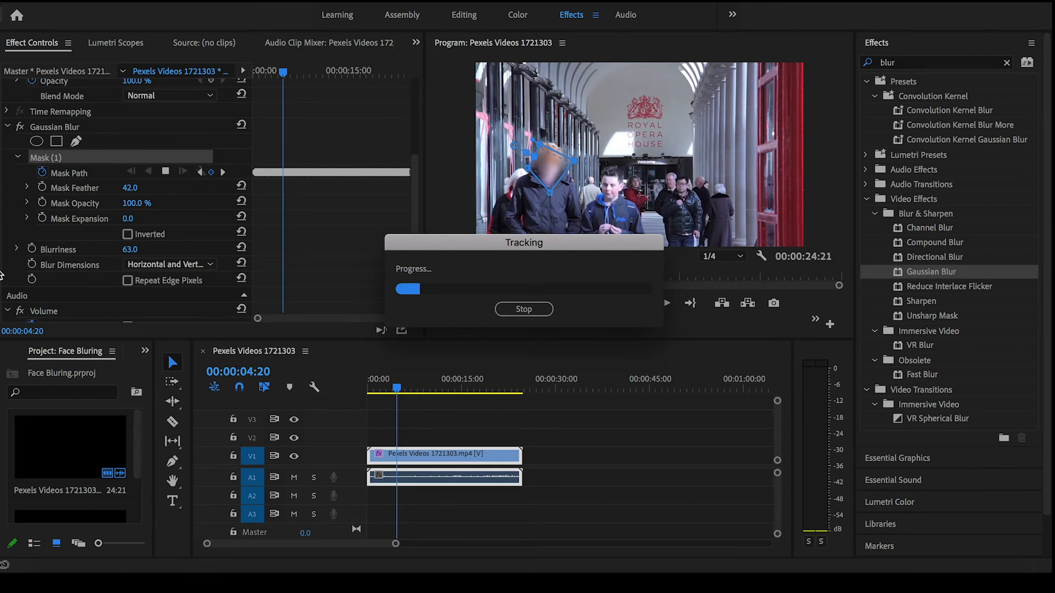
pyautogui.click(523, 309)
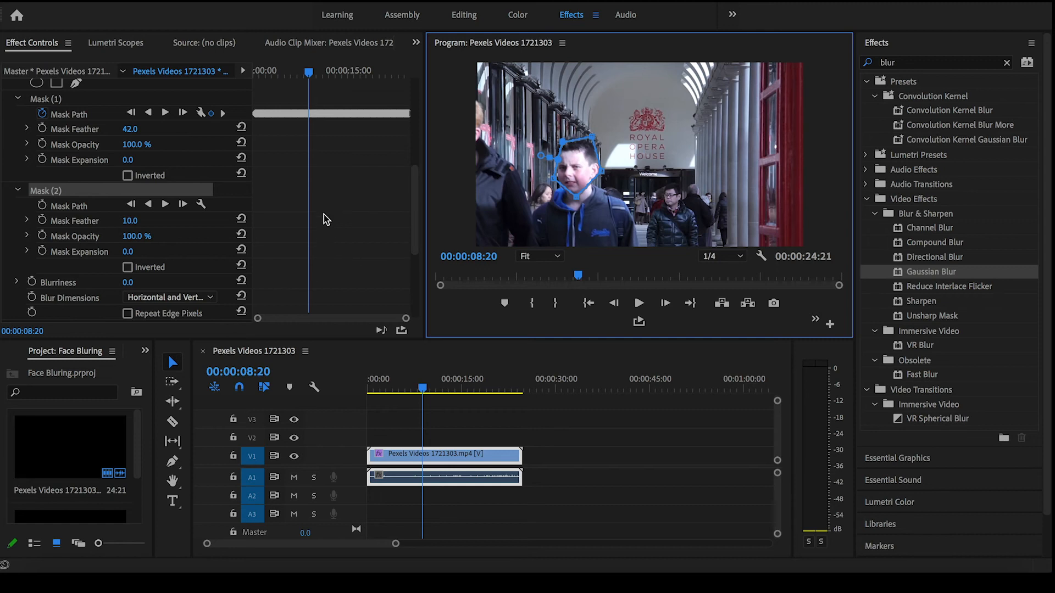
pyautogui.moveTo(77, 245)
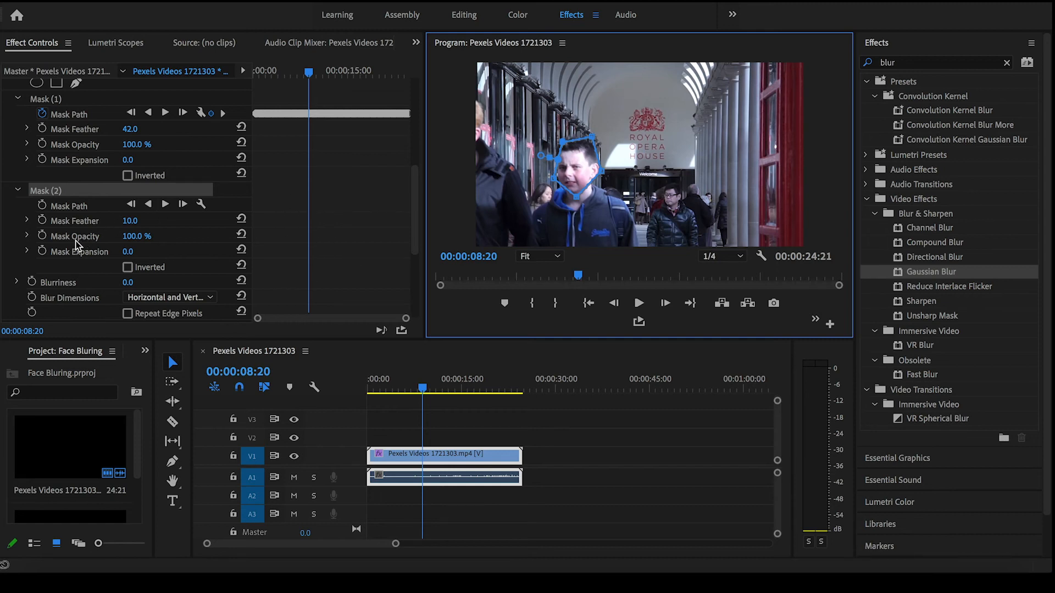
# Step: Keyframe Mask (2) path and refit it on the boy's face across later frames
pyautogui.click(68, 205)
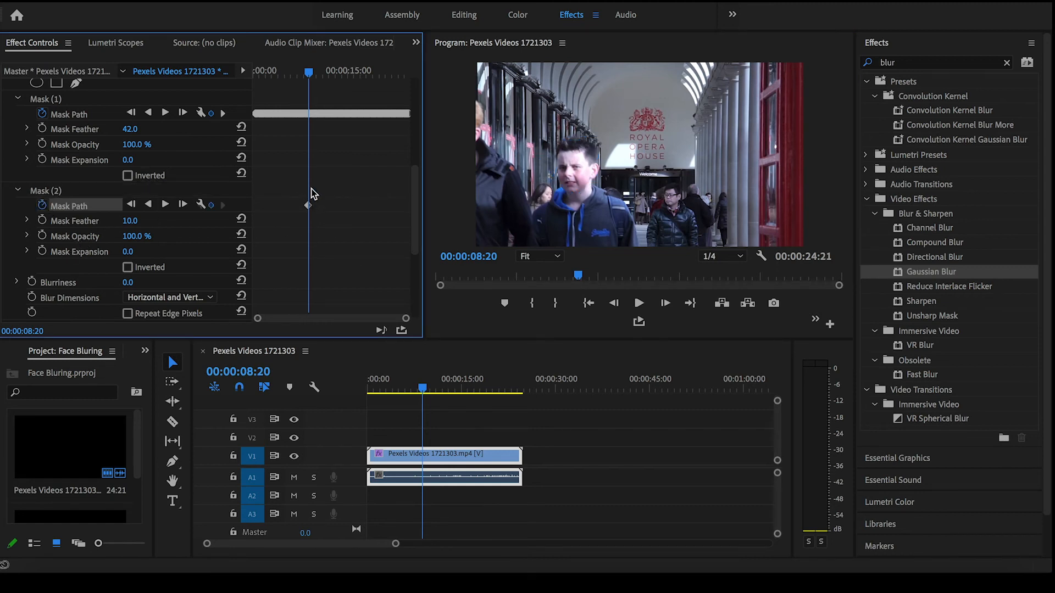
pyautogui.click(68, 206)
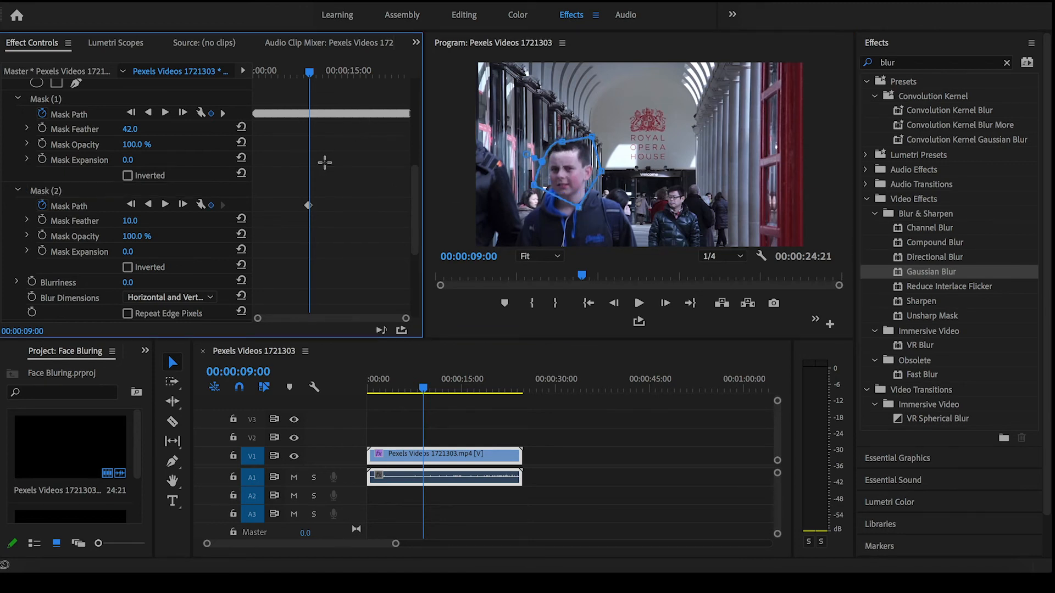
pyautogui.click(637, 303)
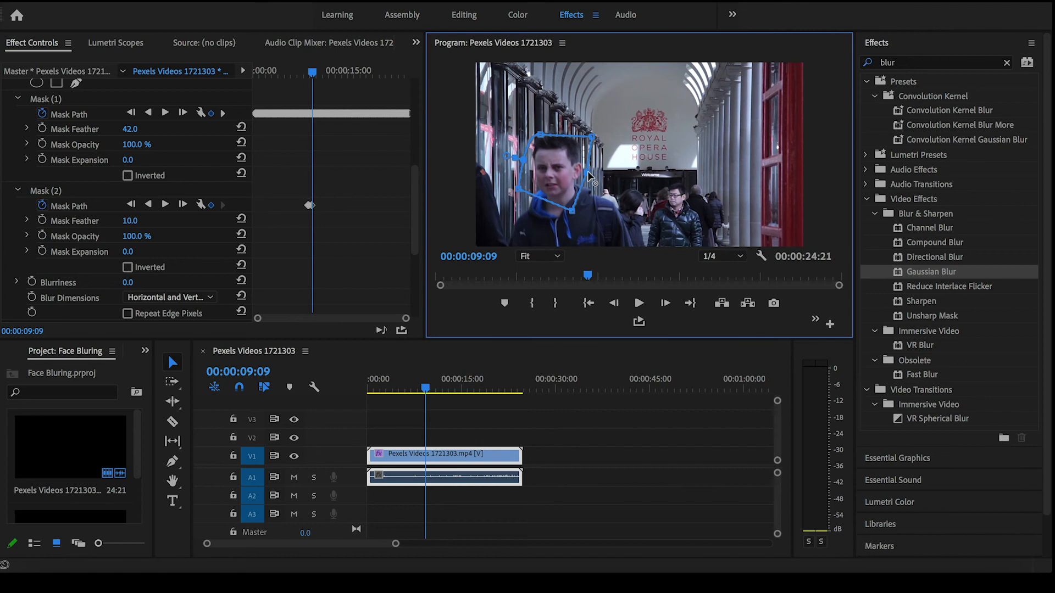
pyautogui.moveTo(470, 207)
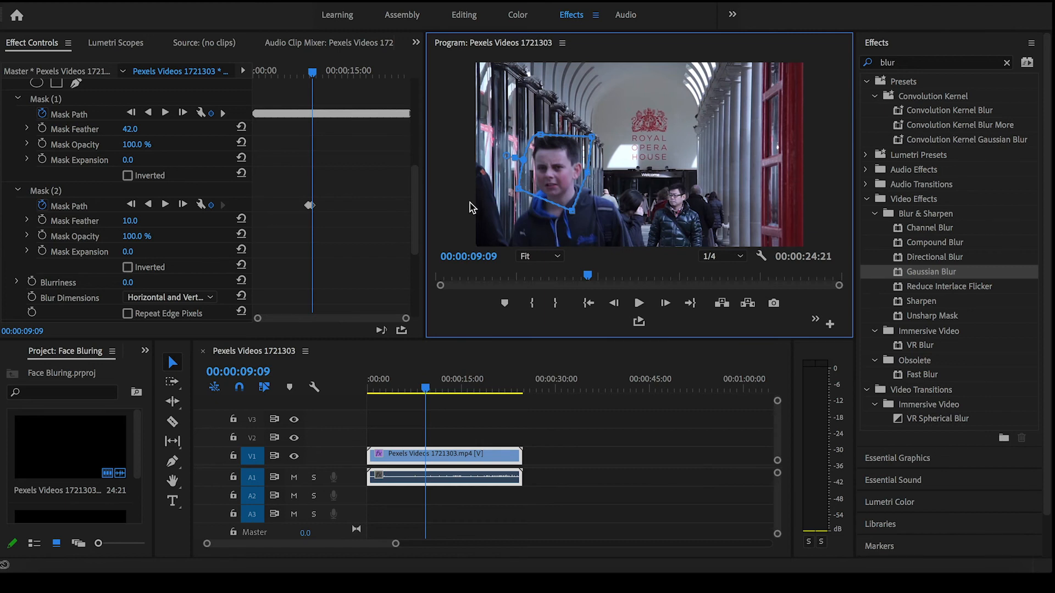
pyautogui.moveTo(471, 148)
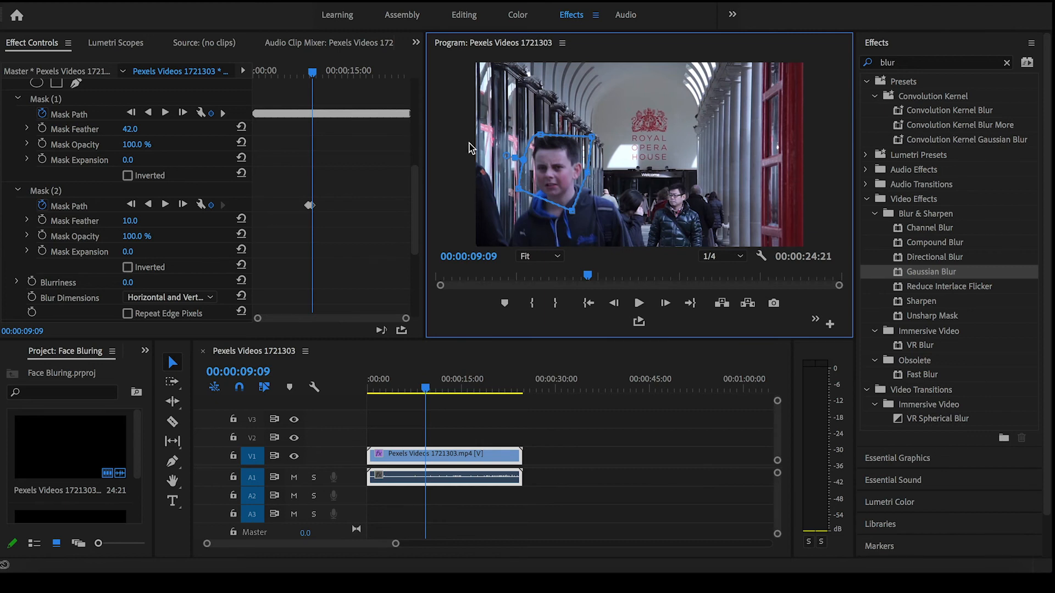